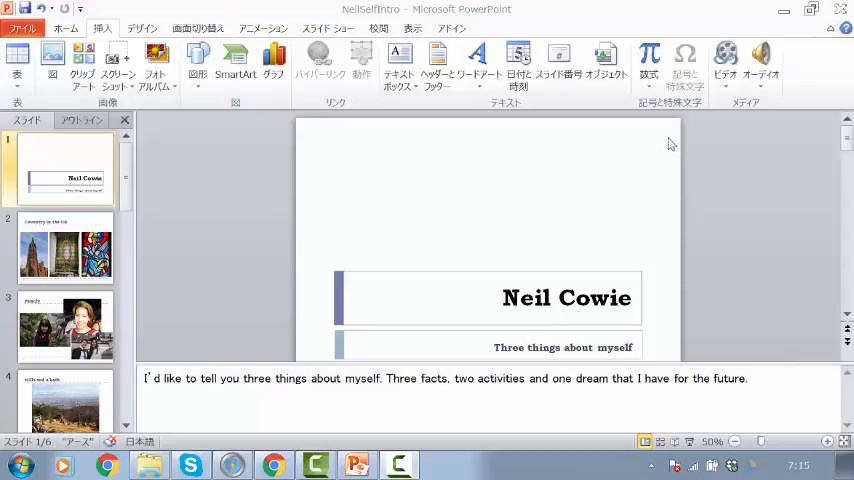
{"action": "mouse_move", "coordinate": [760, 60]}
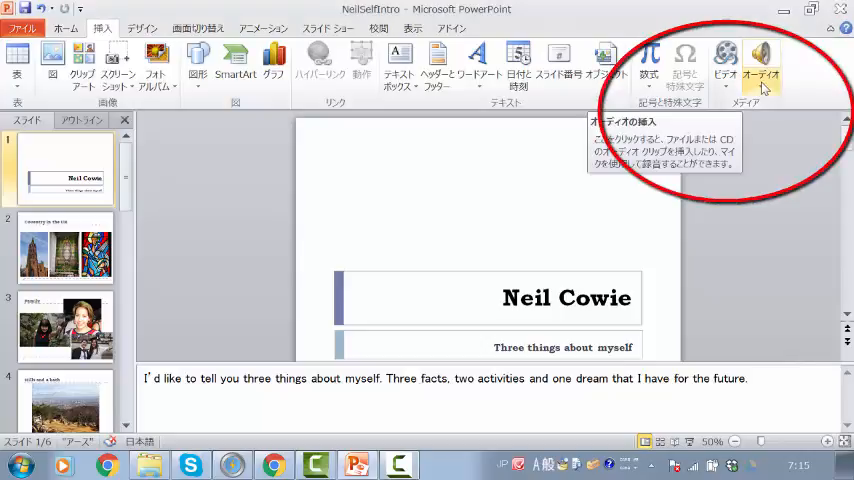
Step: Show the Insert tab's Audio dropdown options for the title slide
{"action": "left_click", "coordinate": [760, 60]}
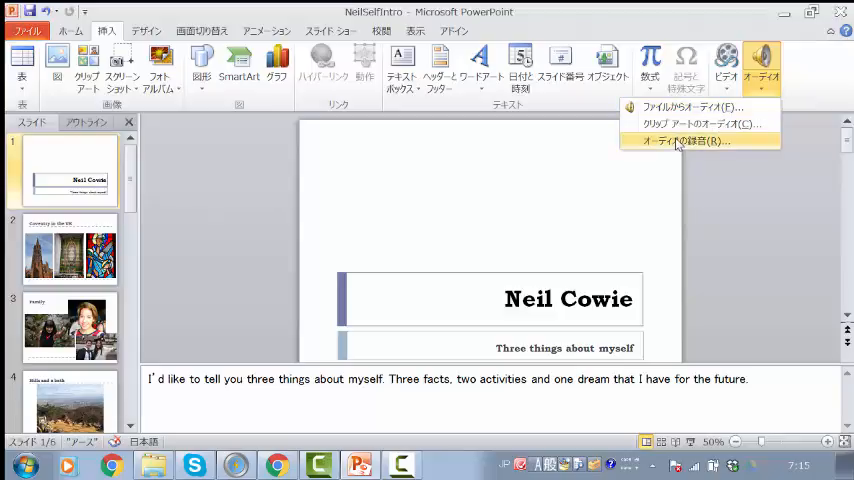
{"action": "left_click", "coordinate": [684, 140]}
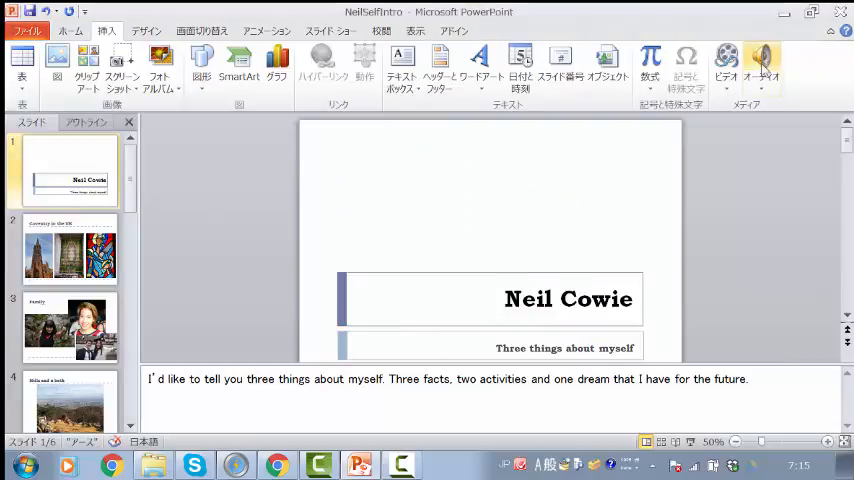
{"action": "left_click", "coordinate": [760, 64]}
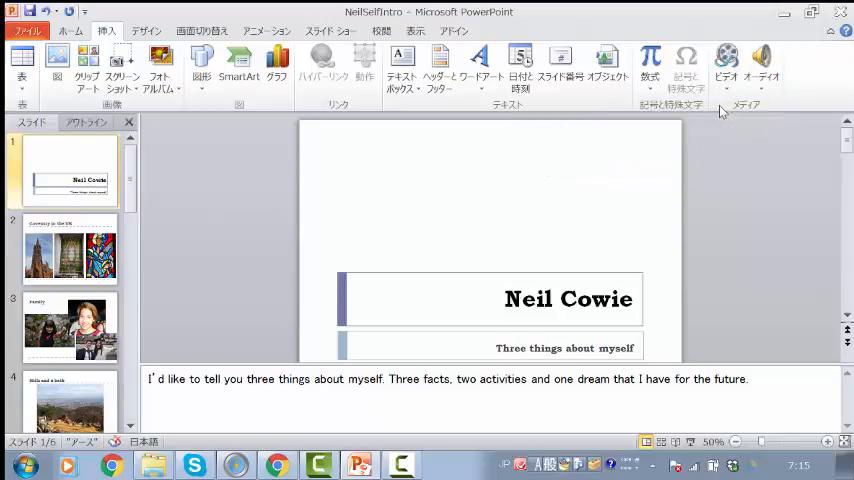
Step: Insert an audio clip from file onto the Neil Cowie slide and play it
{"action": "left_click", "coordinate": [760, 60]}
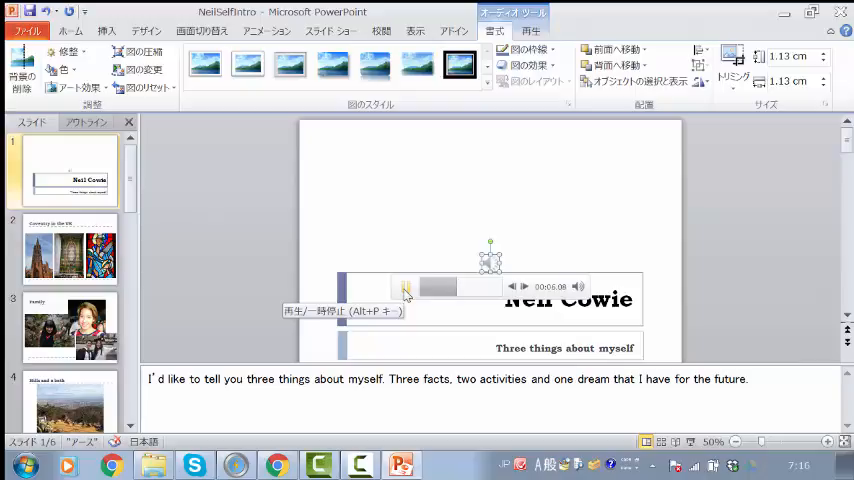
{"action": "left_click", "coordinate": [406, 288]}
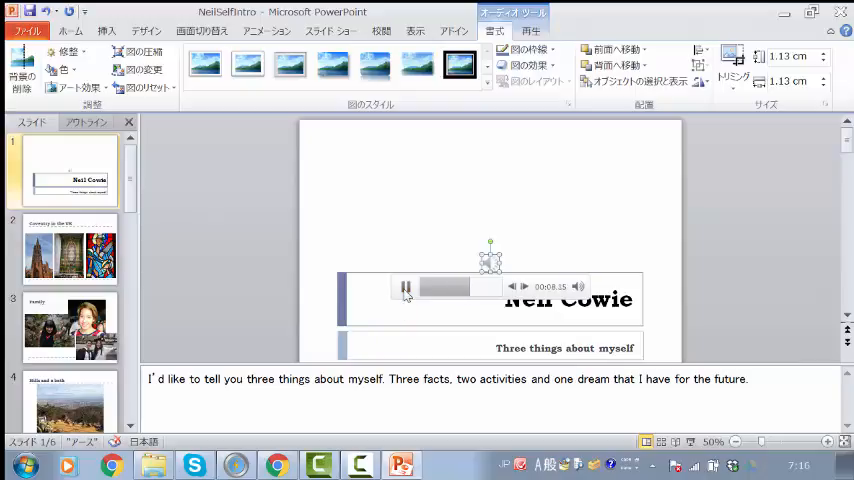